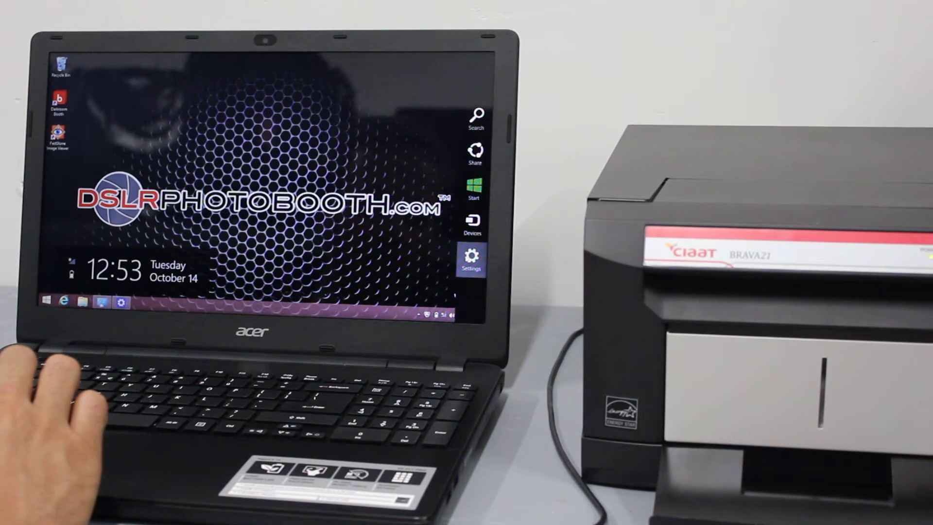
# Reach the Recovery page under Update and recovery in PC settings via the Settings charm
pyautogui.click(473, 257)
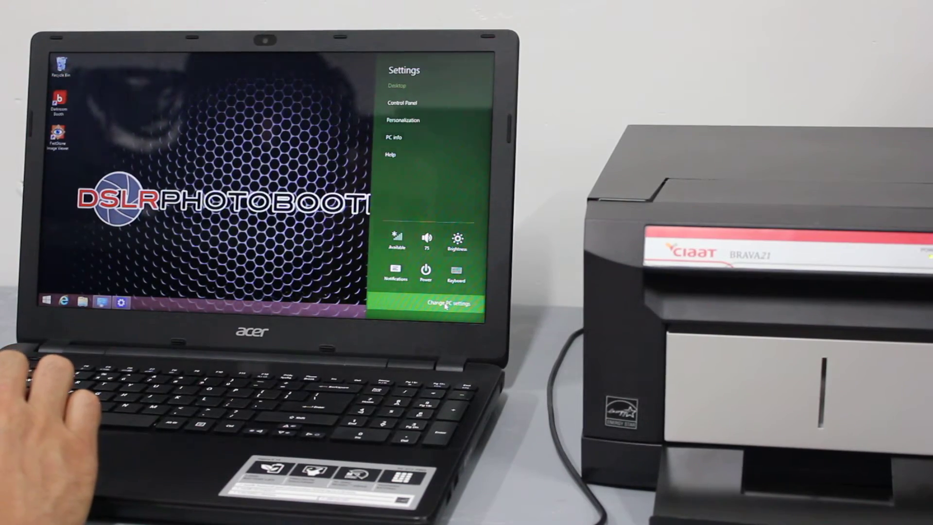
pyautogui.click(448, 303)
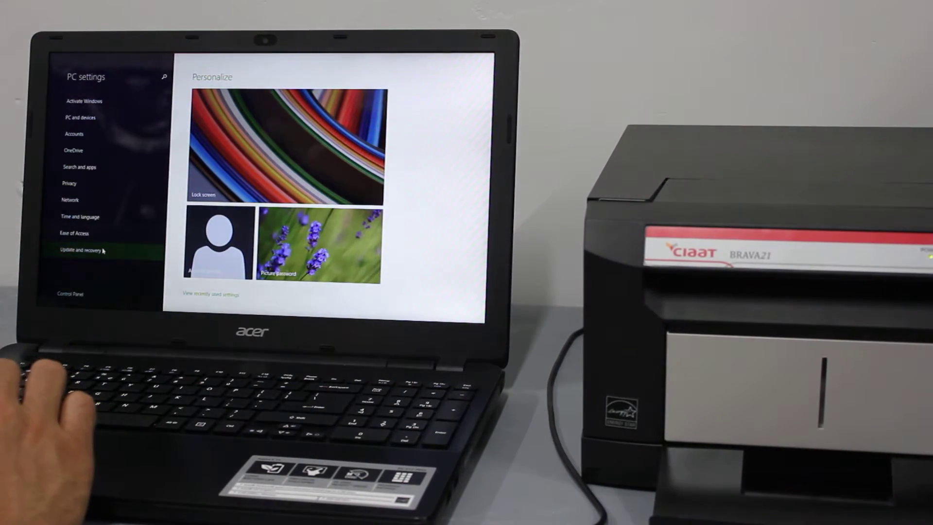
pyautogui.click(82, 249)
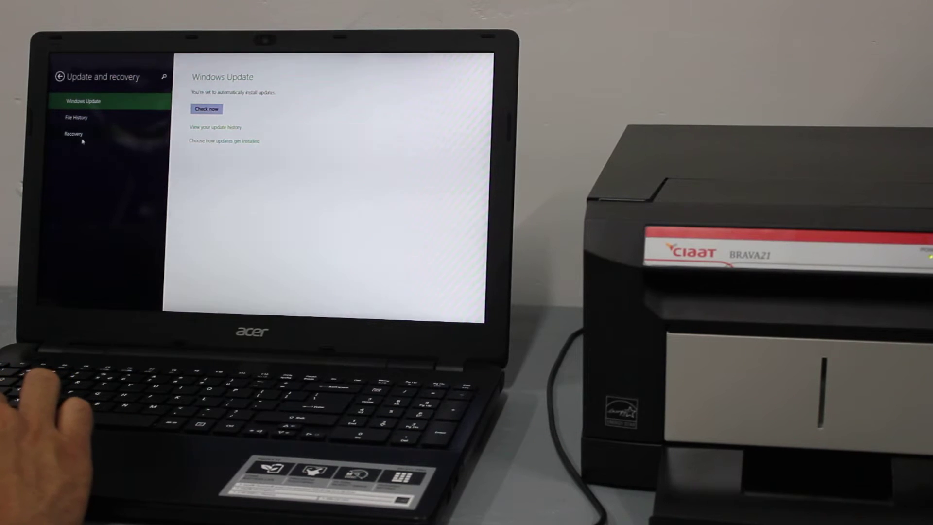
pyautogui.click(72, 134)
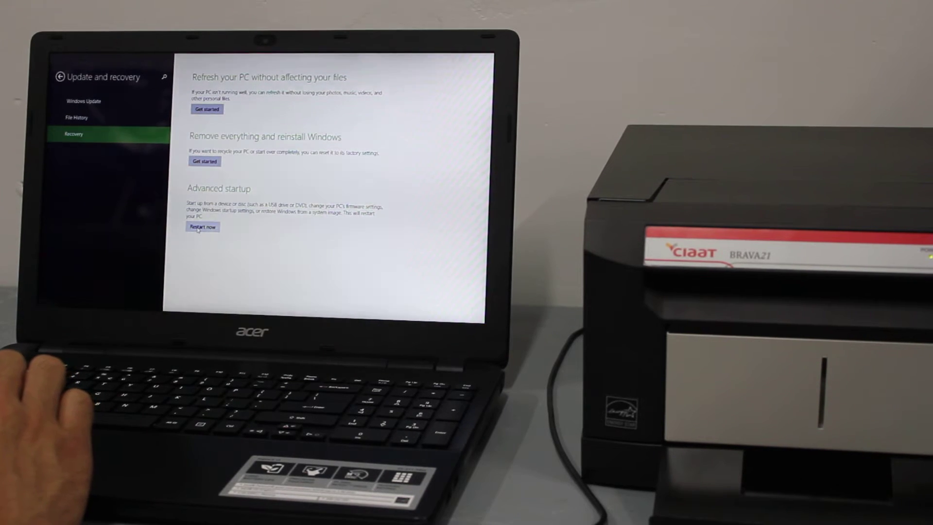
# Restart into advanced startup and go Troubleshoot > Advanced options > Startup Settings > Restart
pyautogui.click(202, 227)
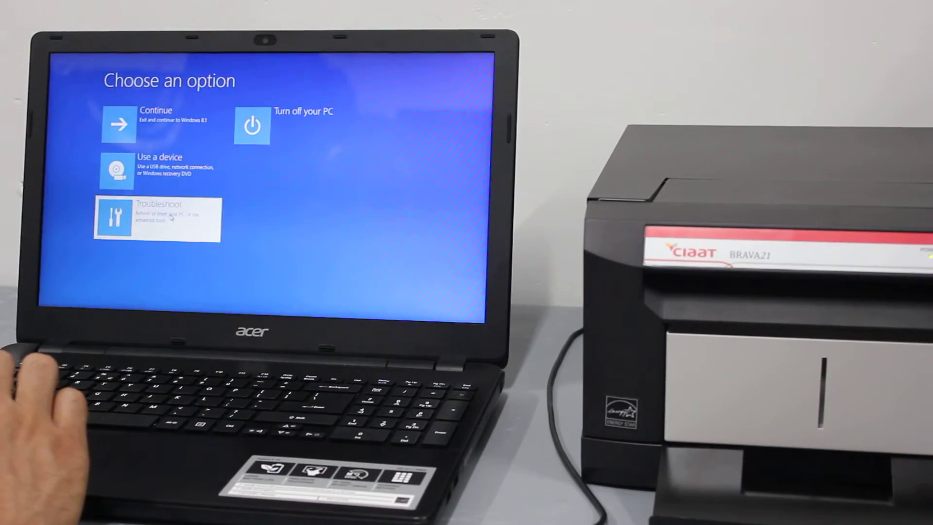
pyautogui.click(157, 217)
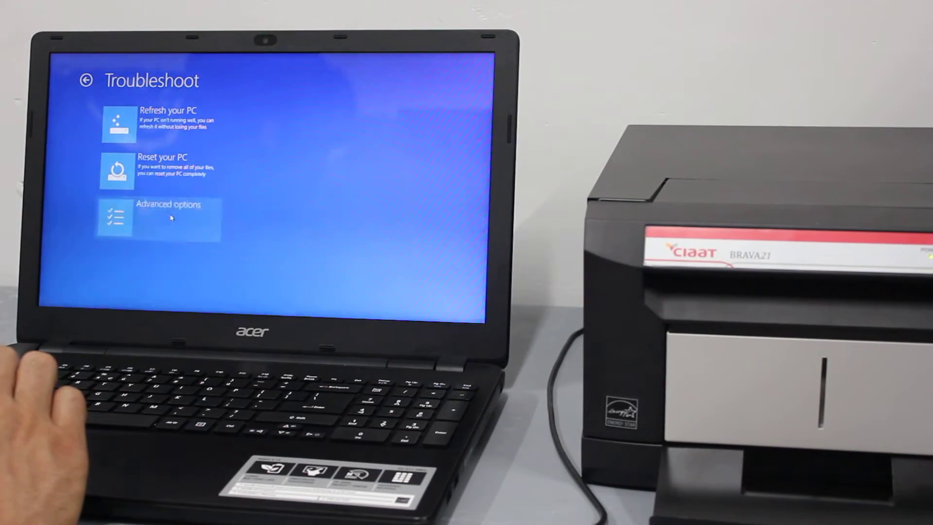
pyautogui.click(169, 204)
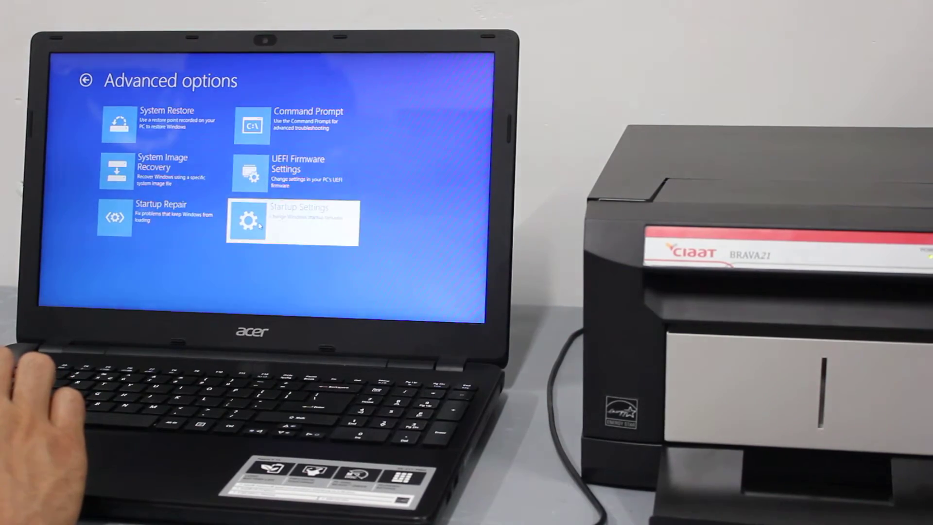
pyautogui.click(293, 223)
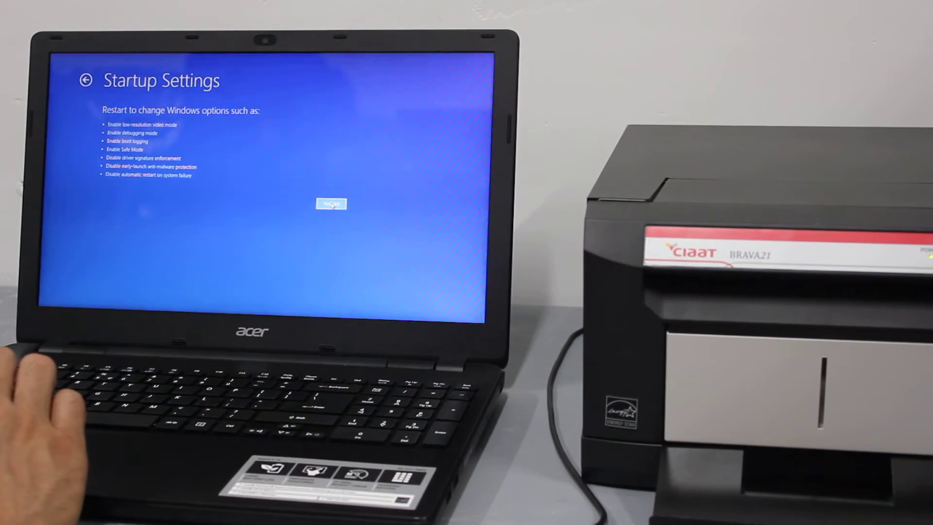
pyautogui.click(330, 203)
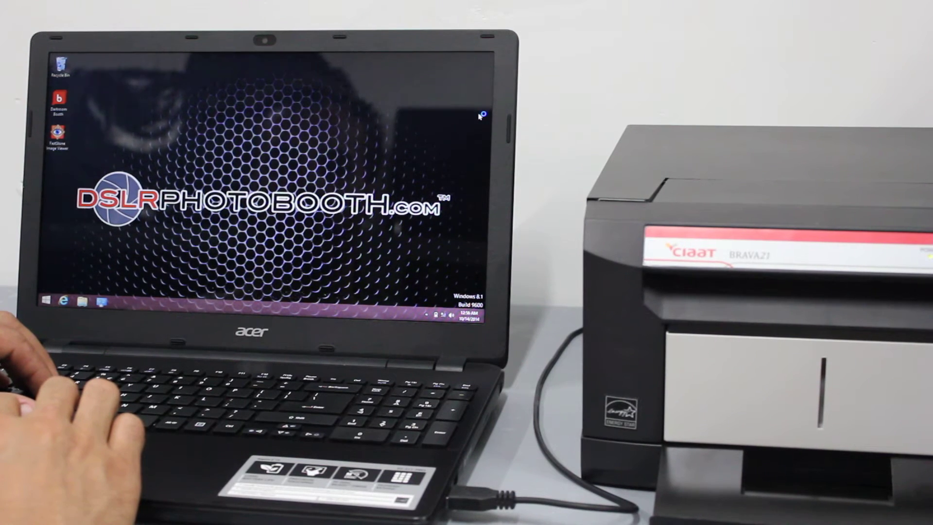
# Search for 'control' from the Search charm and launch Control Panel
pyautogui.press('win+s')
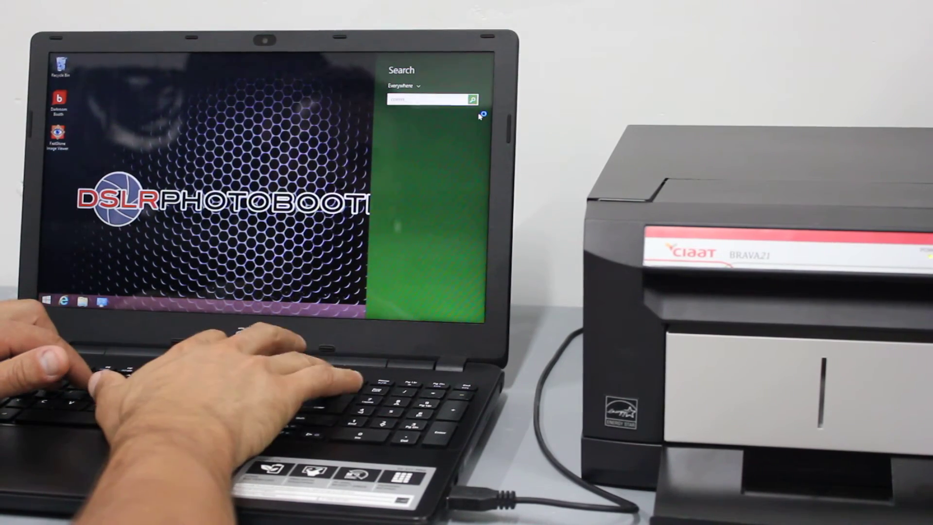
pyautogui.write('control')
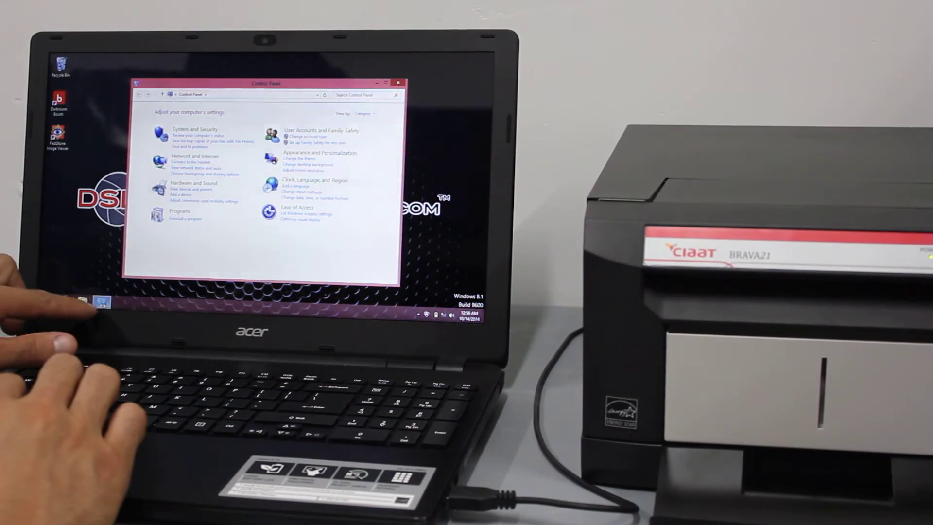
pyautogui.moveTo(101, 301)
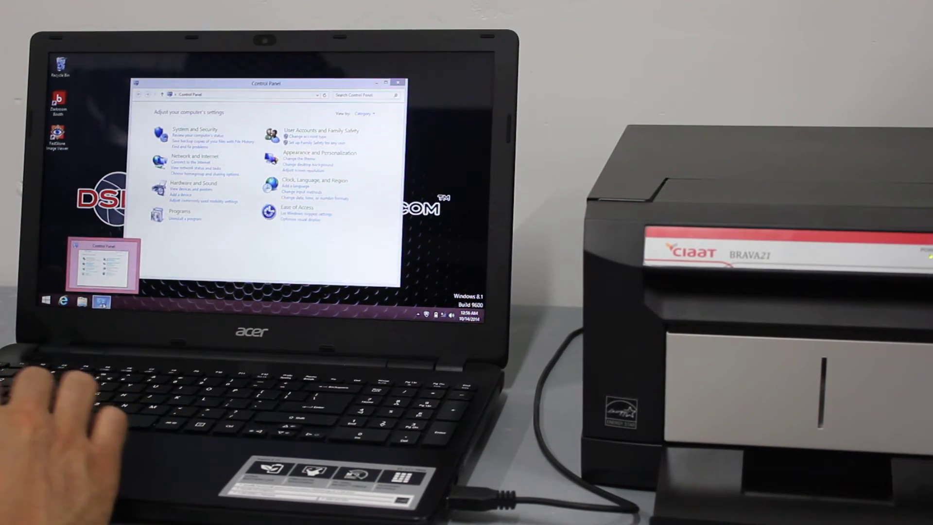
pyautogui.rightClick(100, 302)
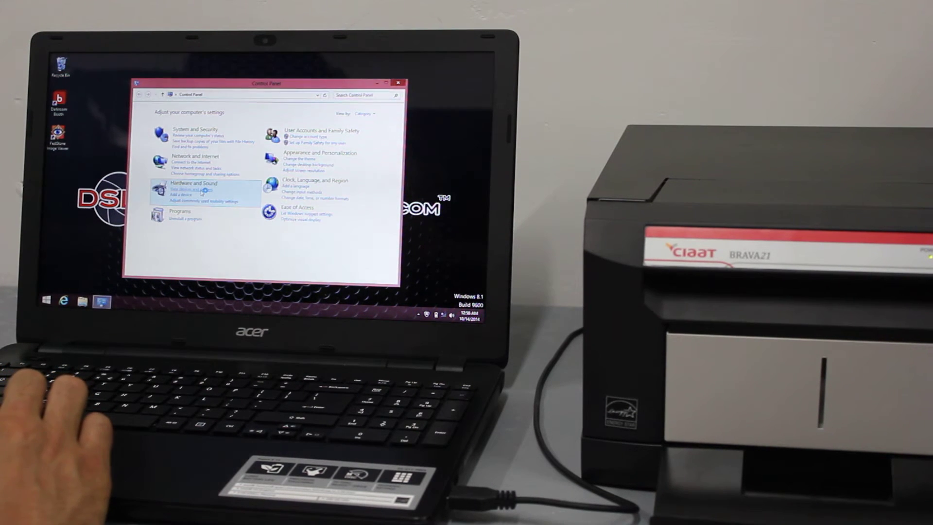
# Show Devices and Printers from Hardware and Sound, with BRAVA21 listed as unspecified
pyautogui.click(192, 190)
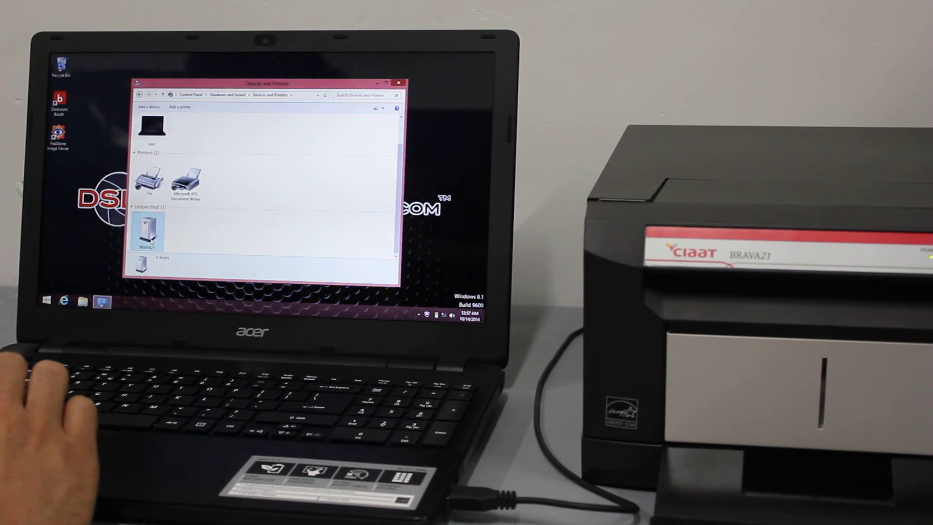
# From BRAVA21's properties, reach the Hardware functions and the printer device's properties
pyautogui.click(146, 229)
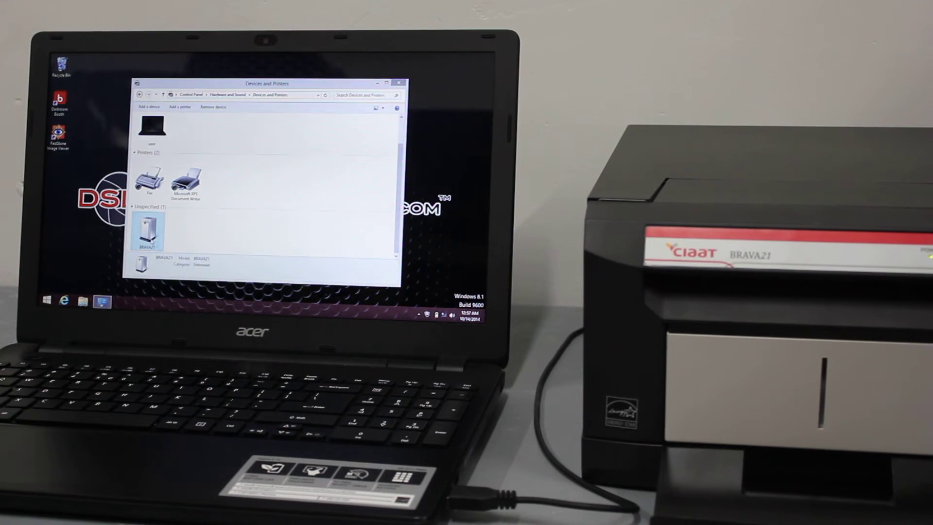
pyautogui.doubleClick(146, 230)
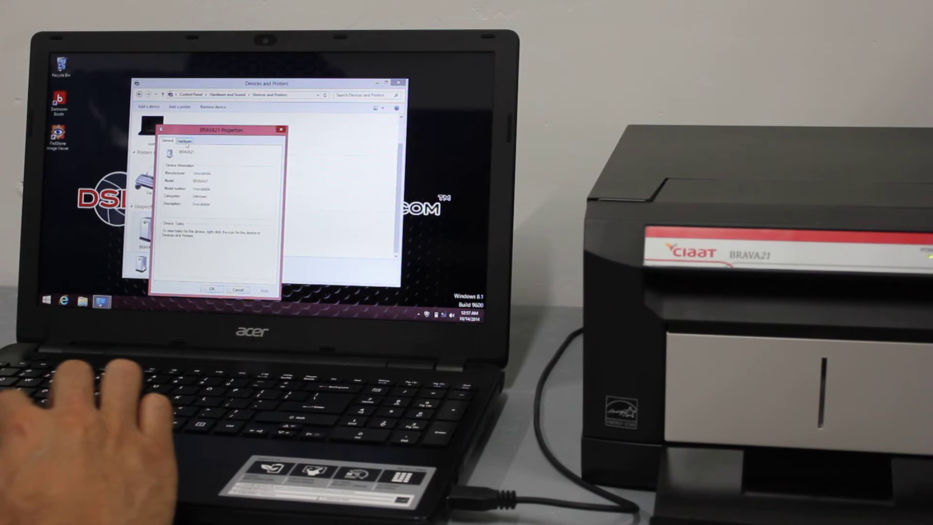
pyautogui.click(185, 140)
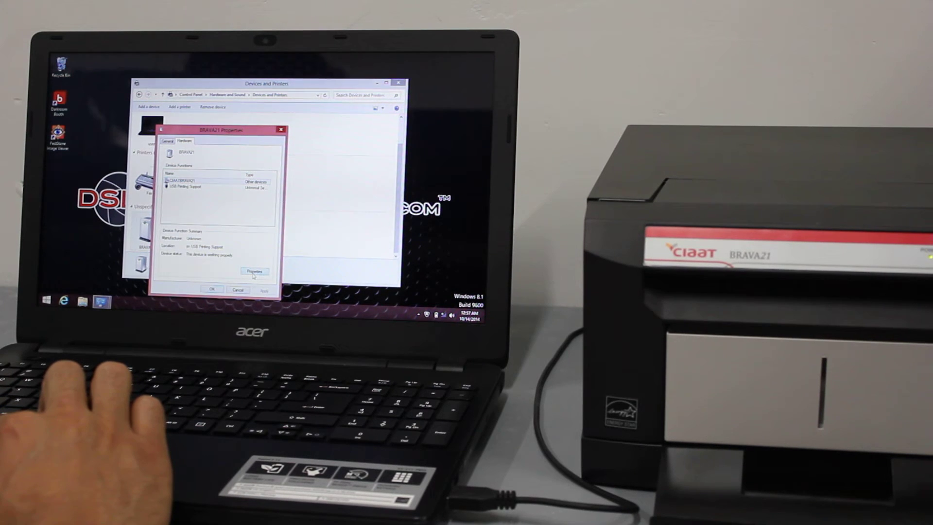
pyautogui.click(255, 271)
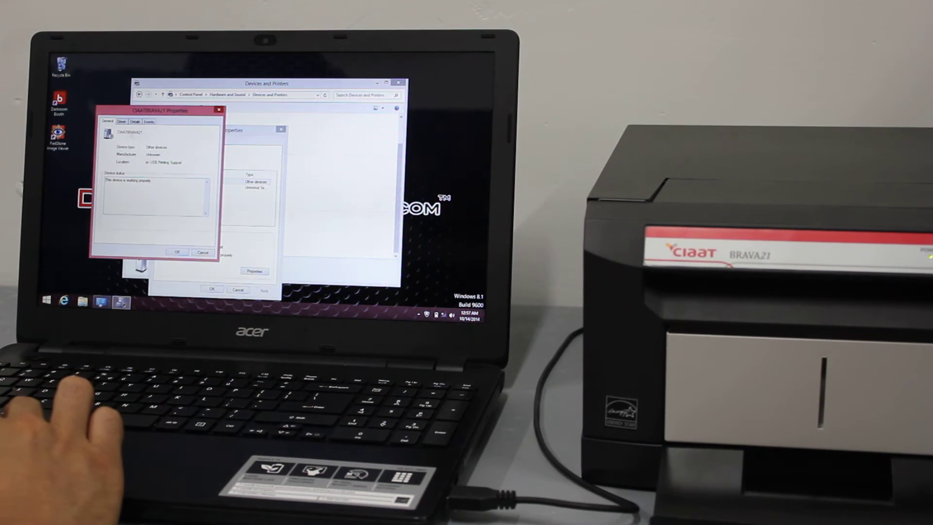
# Launch the Update Driver Software wizard from the Driver settings of the device
pyautogui.click(121, 121)
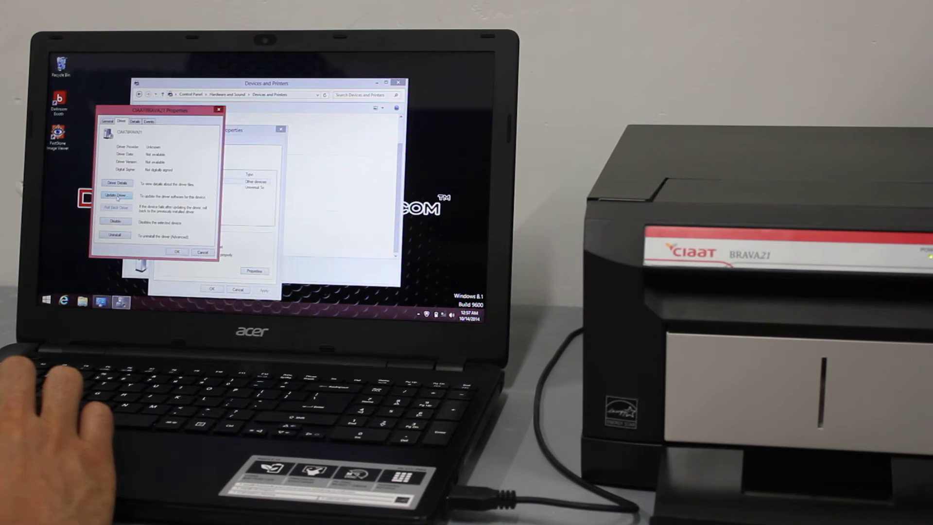
pyautogui.click(116, 195)
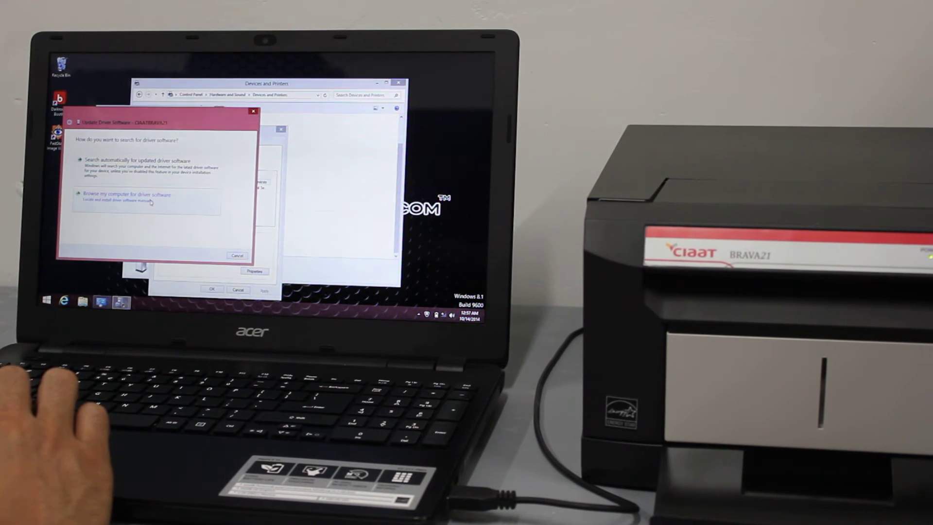
# Browse the computer for drivers and set the BRAVA21 folder in Downloads as the search location
pyautogui.click(125, 194)
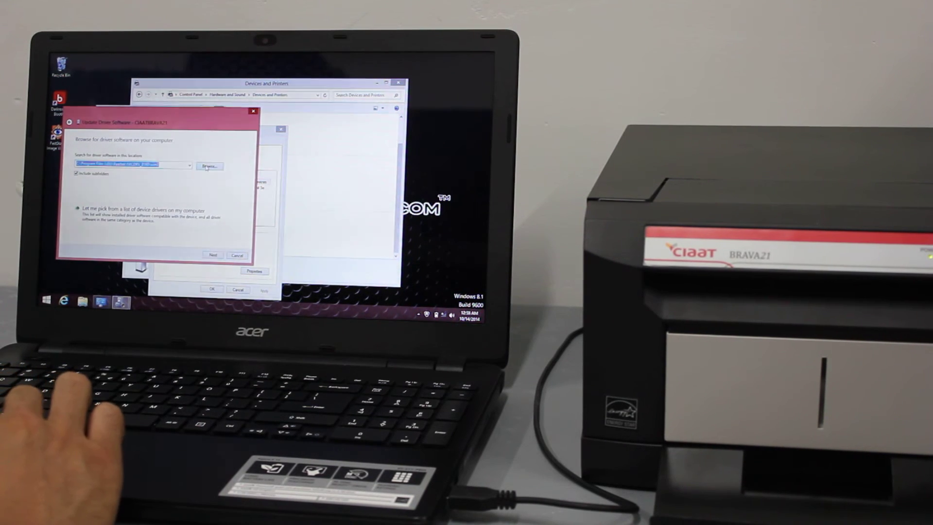
pyautogui.click(209, 165)
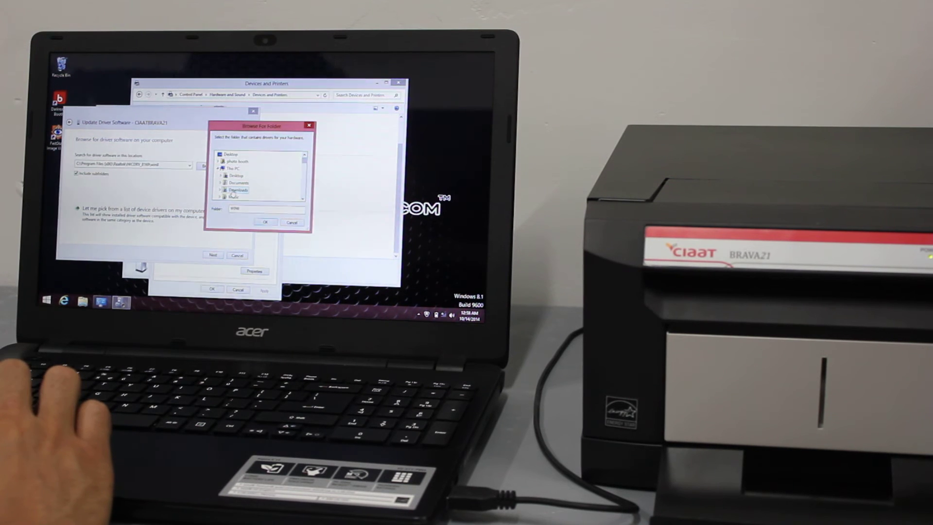
pyautogui.click(238, 189)
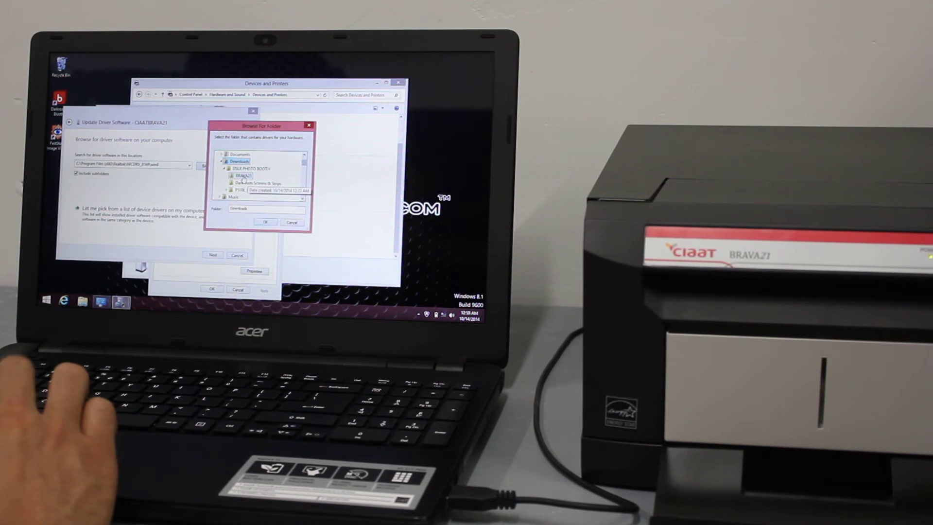
pyautogui.click(242, 176)
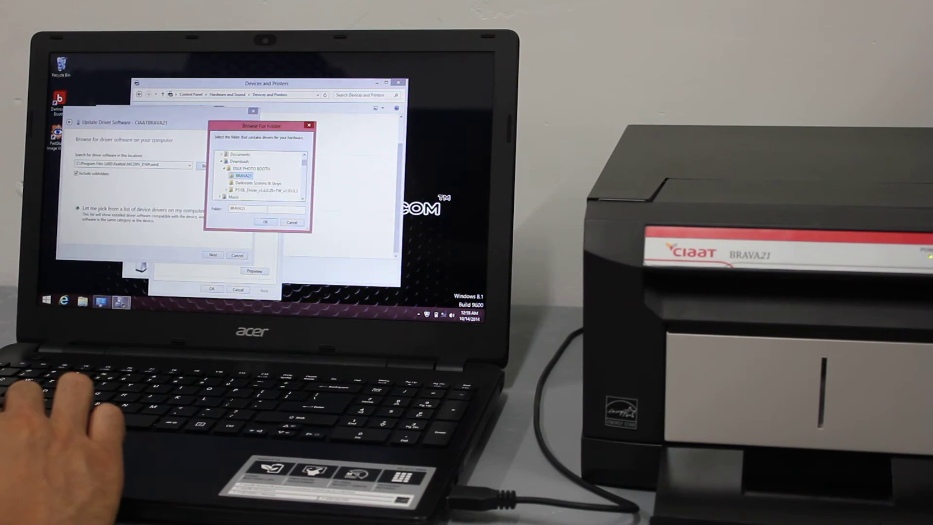
pyautogui.click(266, 222)
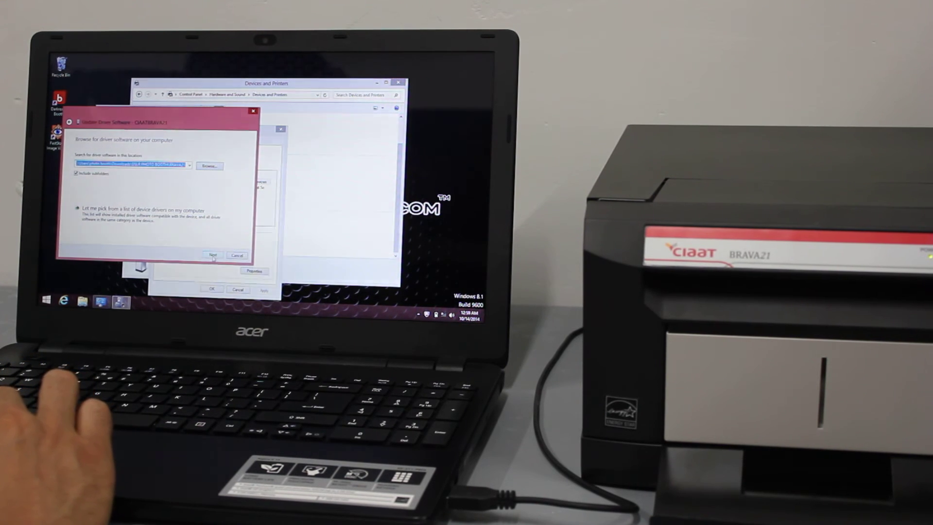
# Install the CIAAT BRAVA21 driver from the folder, accepting the unverified publisher warning
pyautogui.click(212, 256)
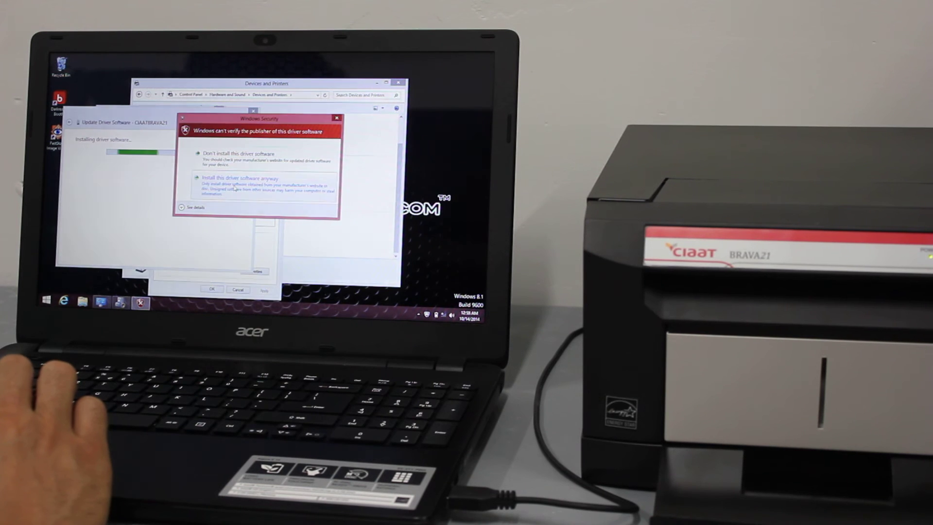
pyautogui.click(238, 178)
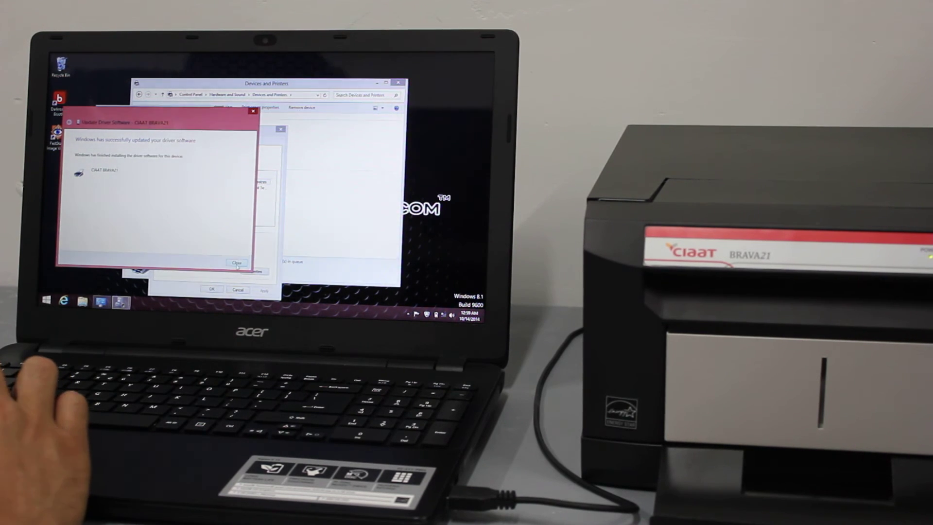
# Close the wizard and both Properties windows, returning to Devices and Printers with CIAAT BRAVA21 listed
pyautogui.click(237, 263)
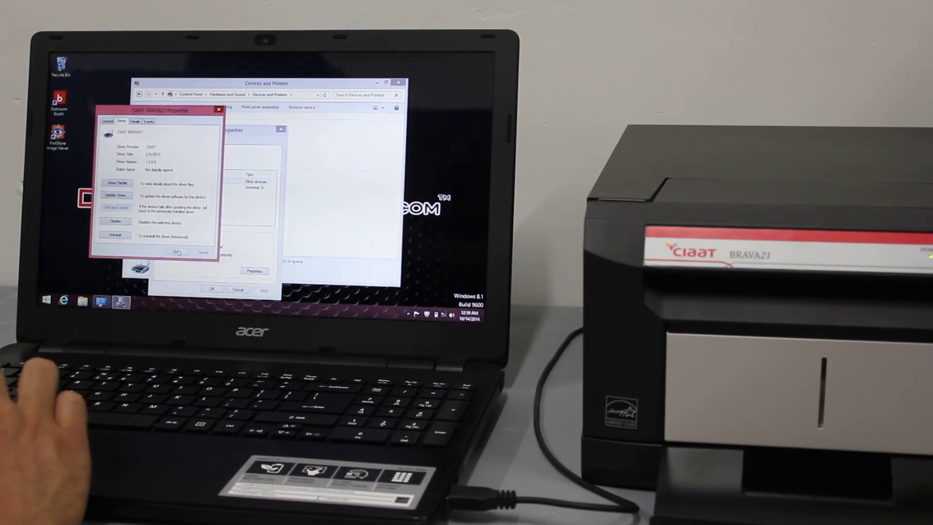
pyautogui.click(175, 250)
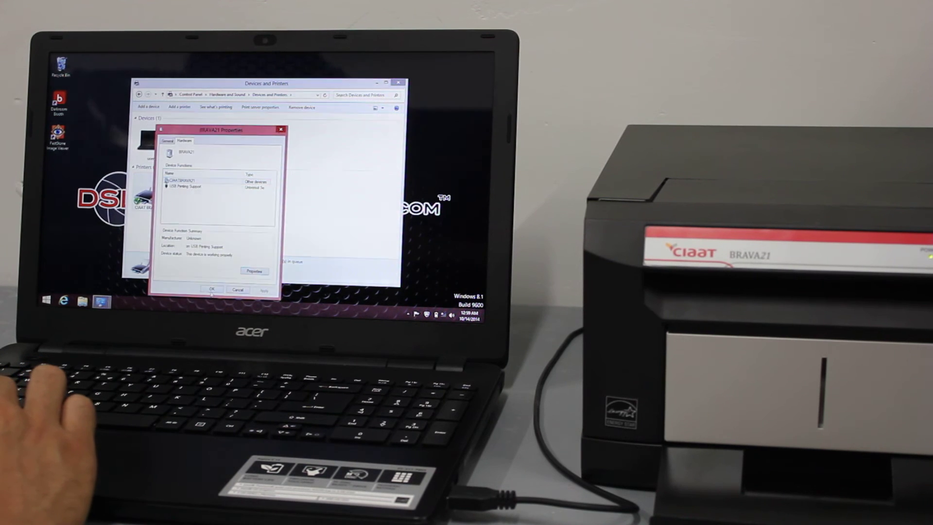
pyautogui.click(213, 289)
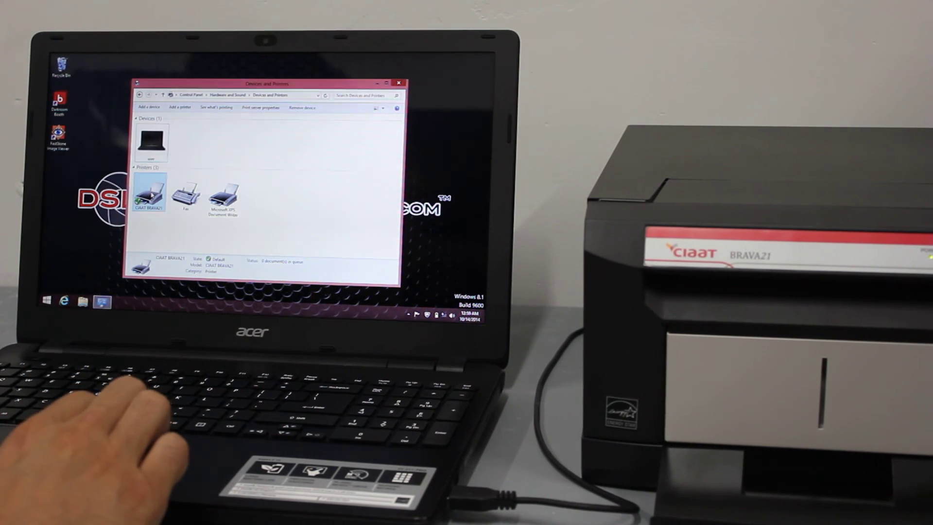
# In CIAAT BRAVA21's Printer properties Advanced settings, disable advanced printing features and confirm with OK
pyautogui.rightClick(149, 193)
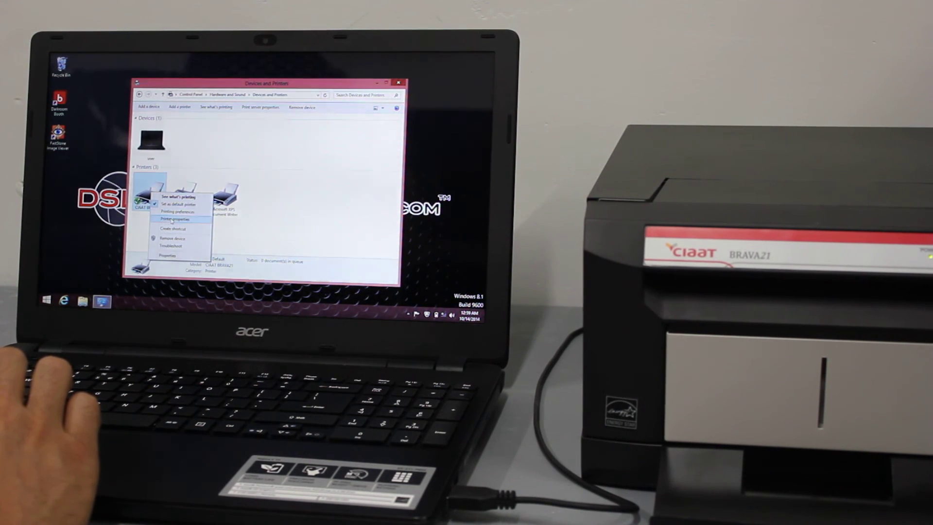
pyautogui.click(174, 219)
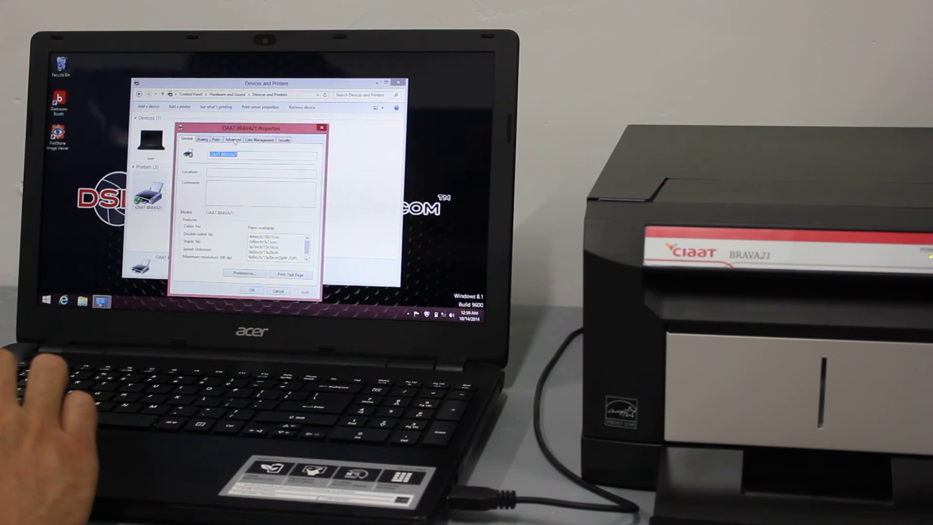
pyautogui.click(232, 139)
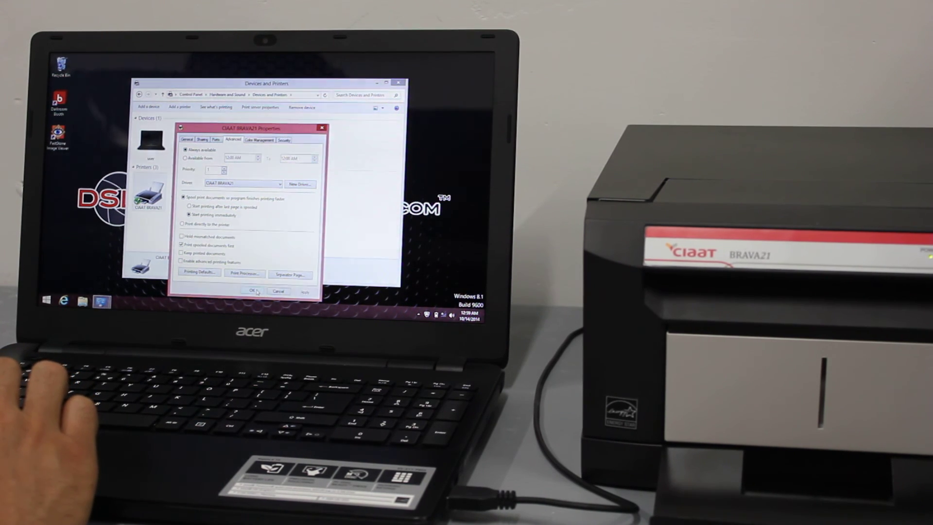
pyautogui.click(255, 291)
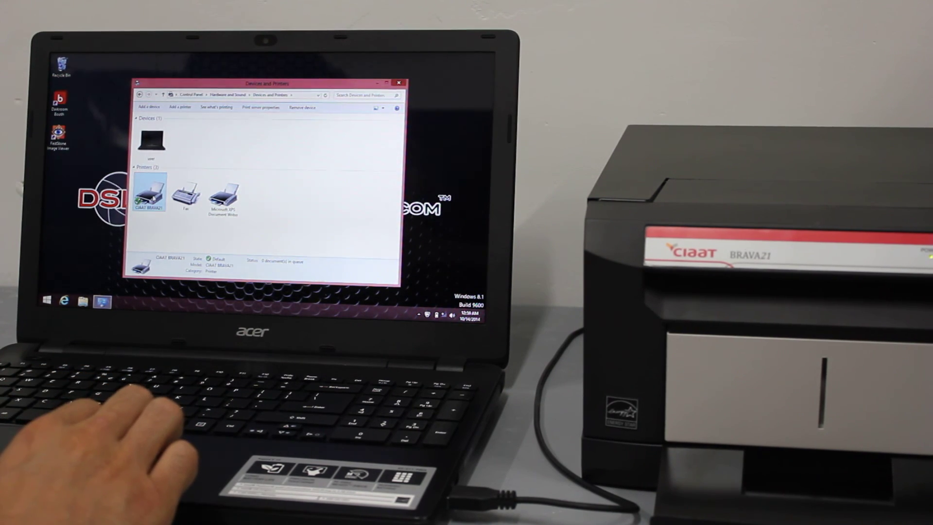
# Print a test page from CIAAT BRAVA21's Printer properties and dismiss the confirmation
pyautogui.rightClick(150, 196)
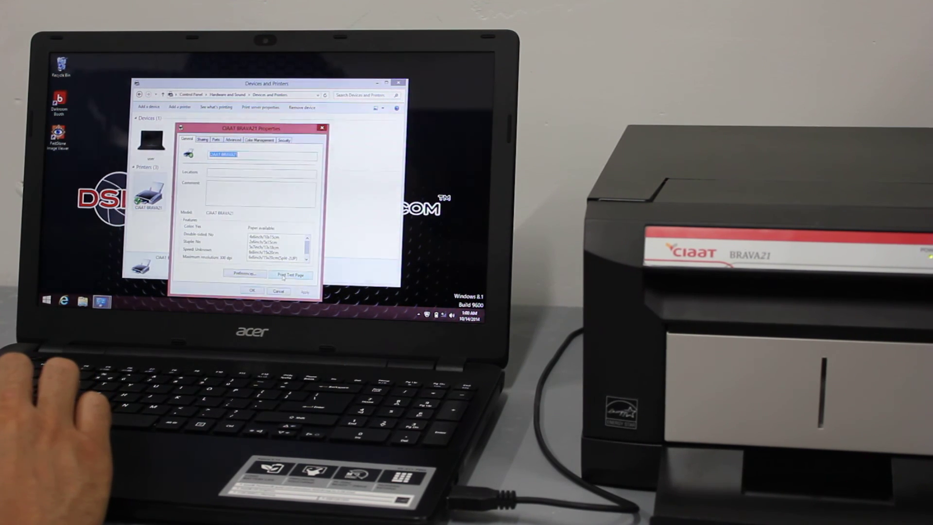
pyautogui.click(290, 274)
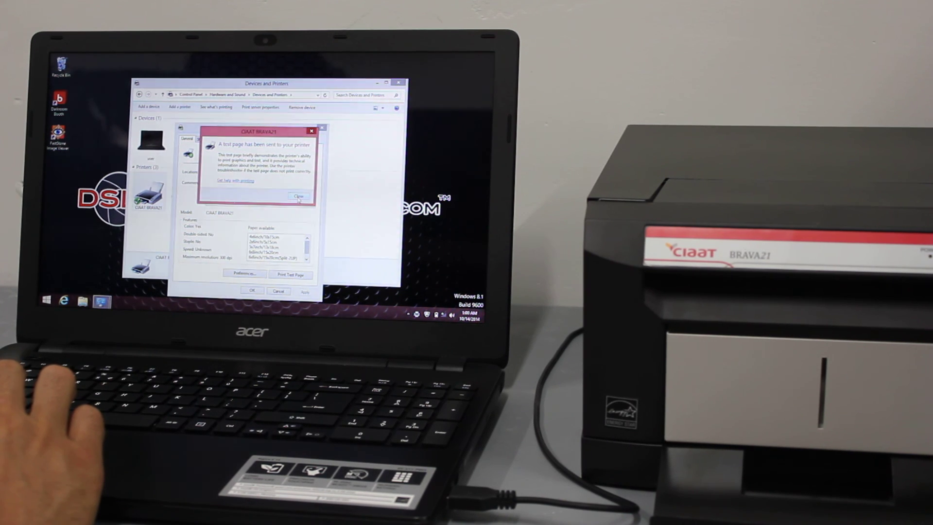
pyautogui.click(298, 197)
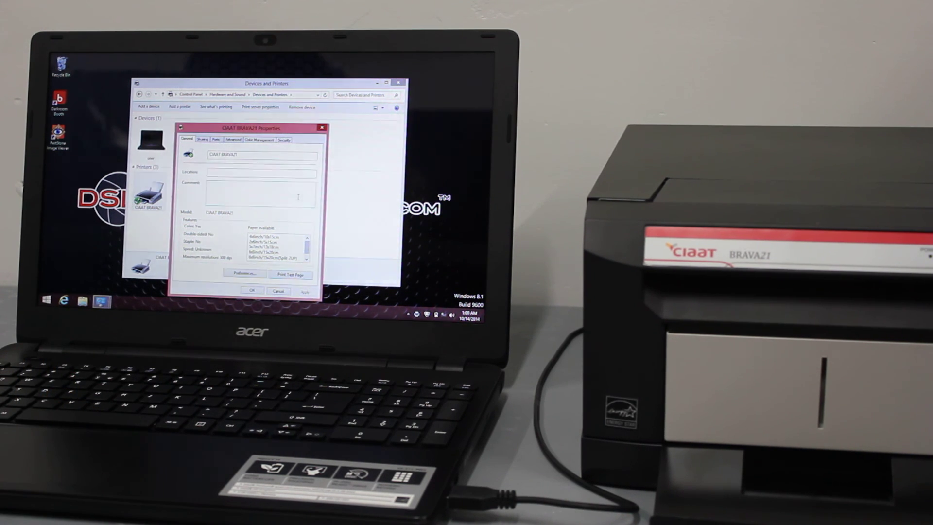